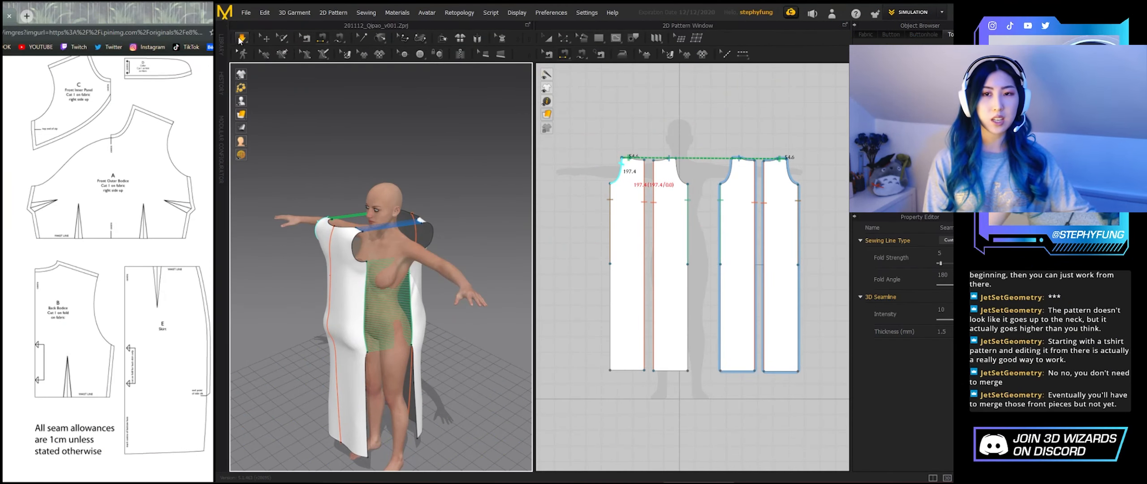
# Step: Record the sewn qipao's cloth simulation on the walking avatar in Animation mode
pyautogui.click(241, 38)
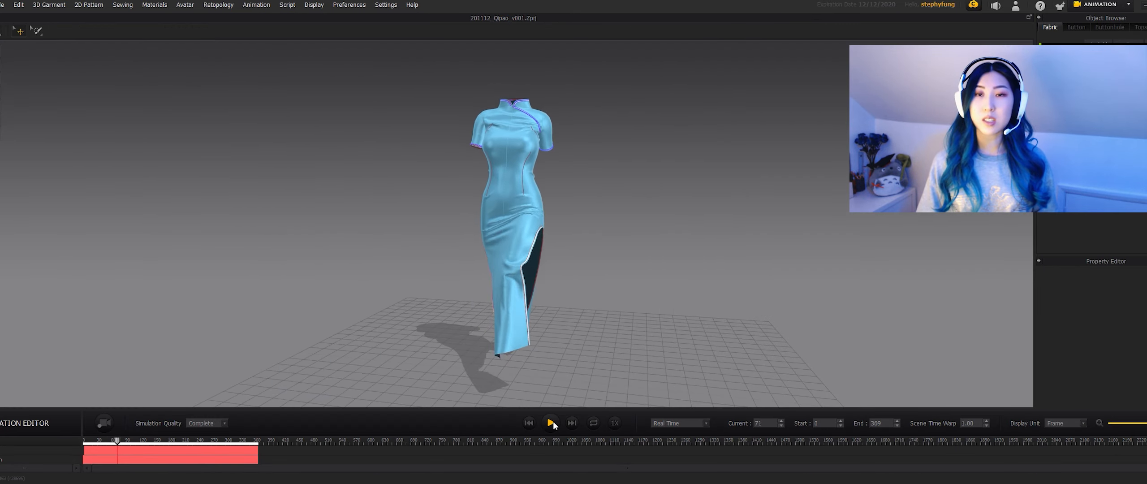
# Step: Return to Simulation mode and pick a pinkish-red colour for the qipao trim
pyautogui.click(550, 422)
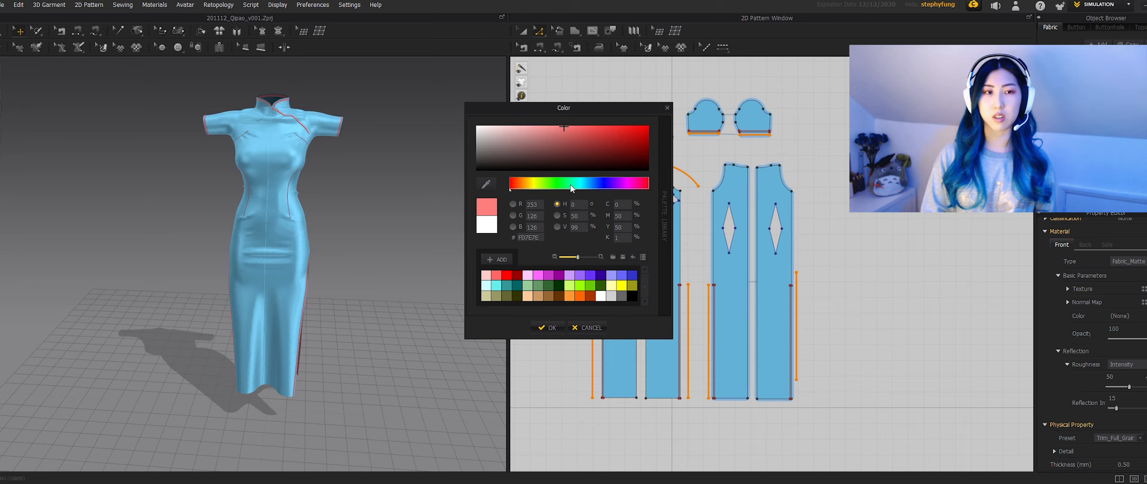
# Step: Make the trim yellow and export the qipao as OBJ with unified UV texture
pyautogui.click(531, 182)
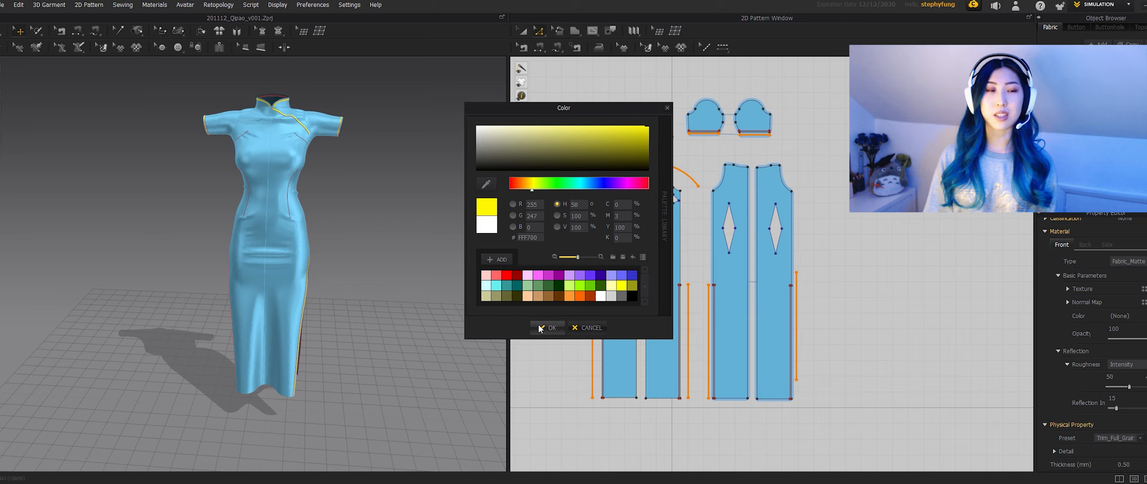
pyautogui.click(546, 328)
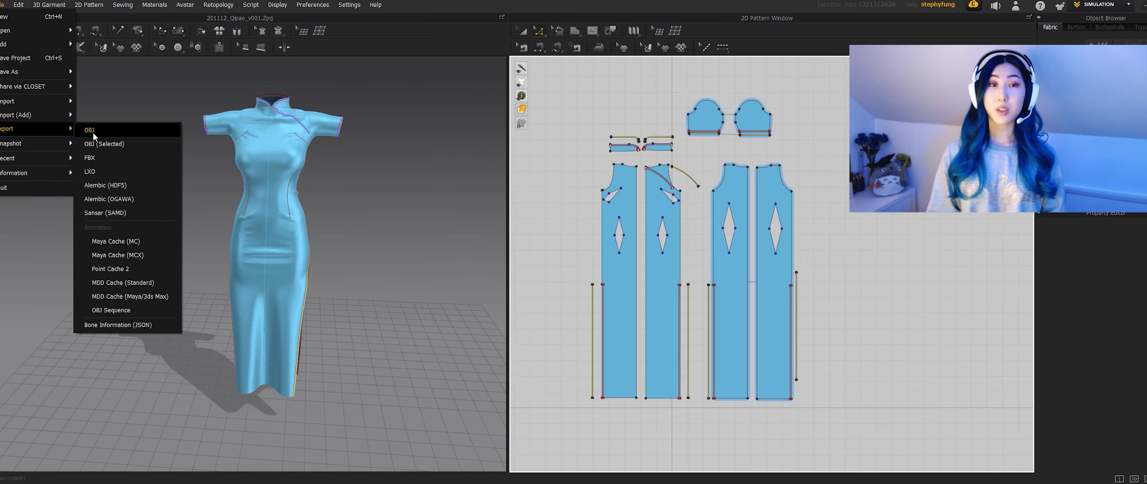
pyautogui.click(245, 148)
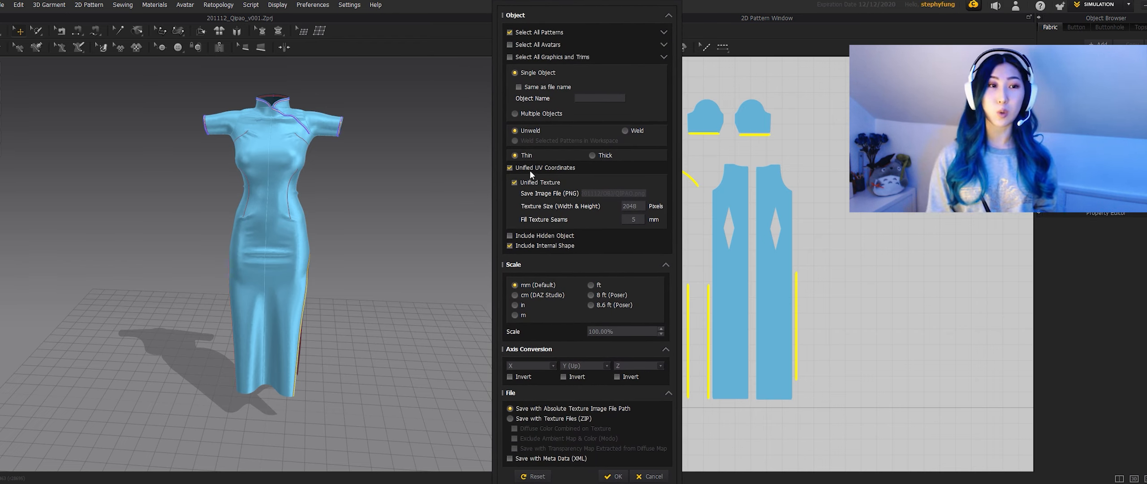
pyautogui.moveTo(644, 292)
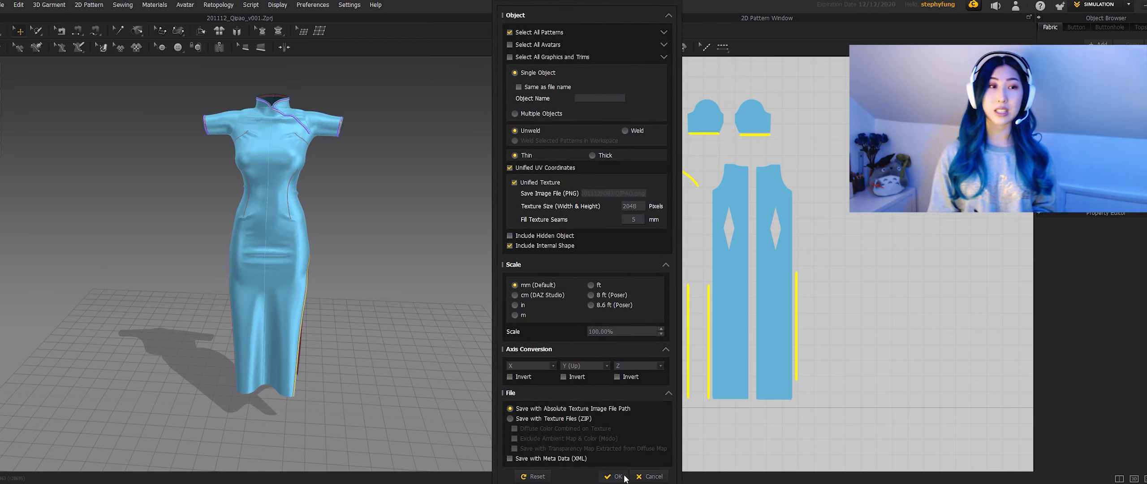
pyautogui.click(615, 475)
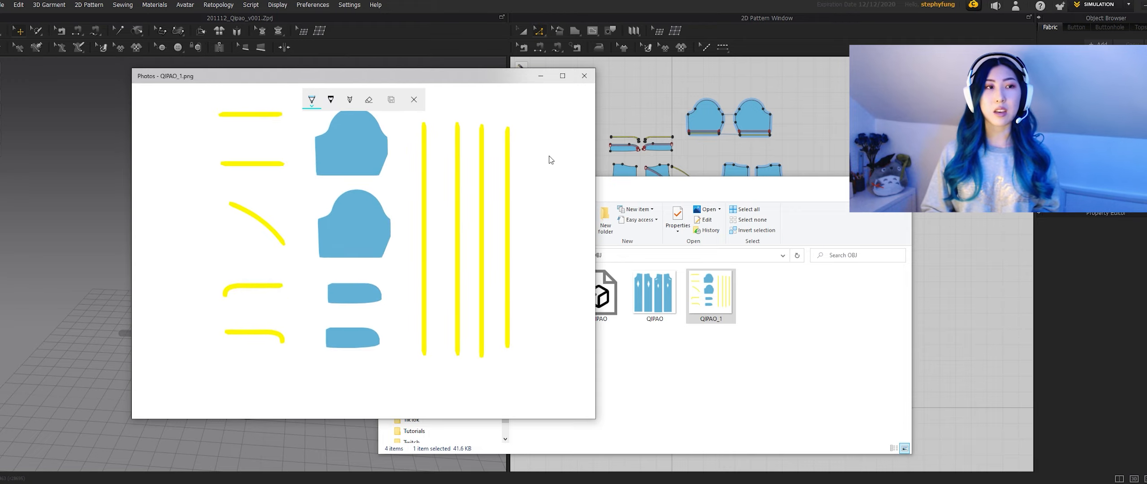
# Step: Close the Photos preview of the exported UV texture image
pyautogui.click(709, 295)
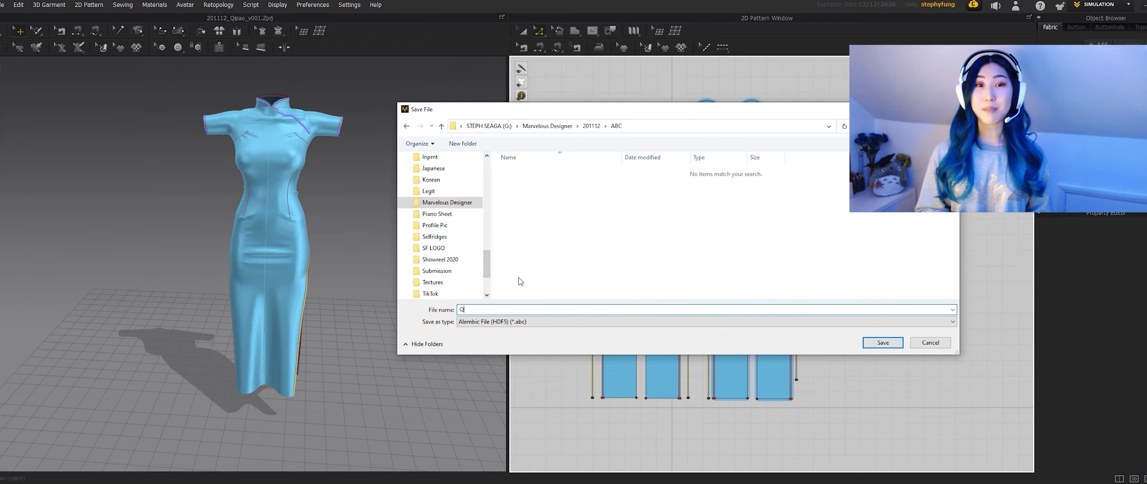
# Step: Save the qipao Alembic file as 'IA' in the ABC folder at 30 FPS
pyautogui.write('IA')
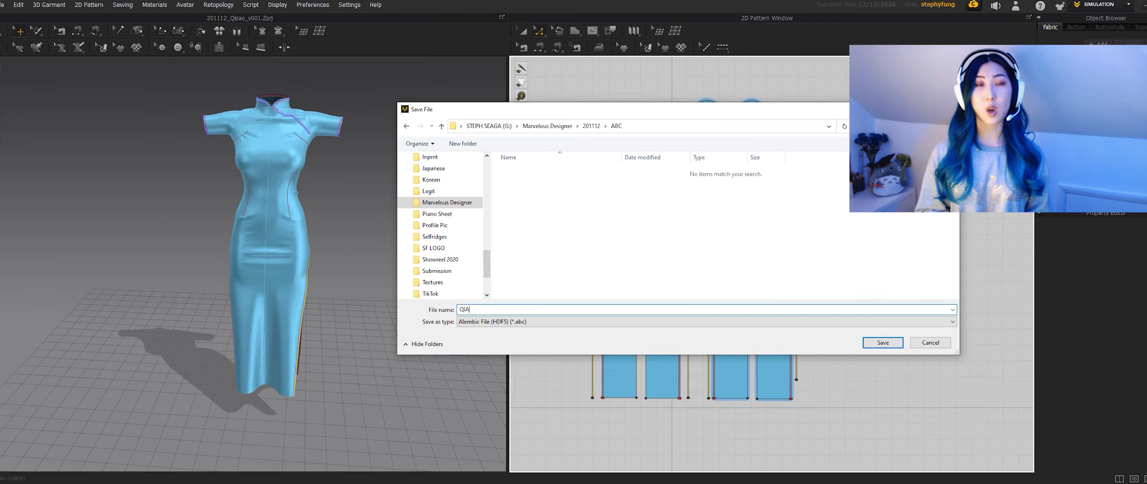
pyautogui.click(881, 342)
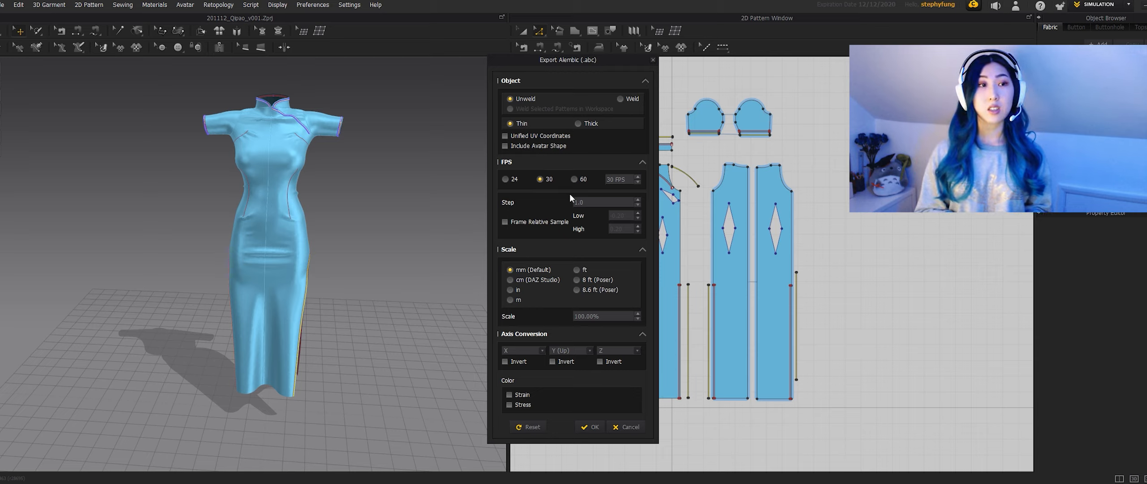
pyautogui.moveTo(546, 392)
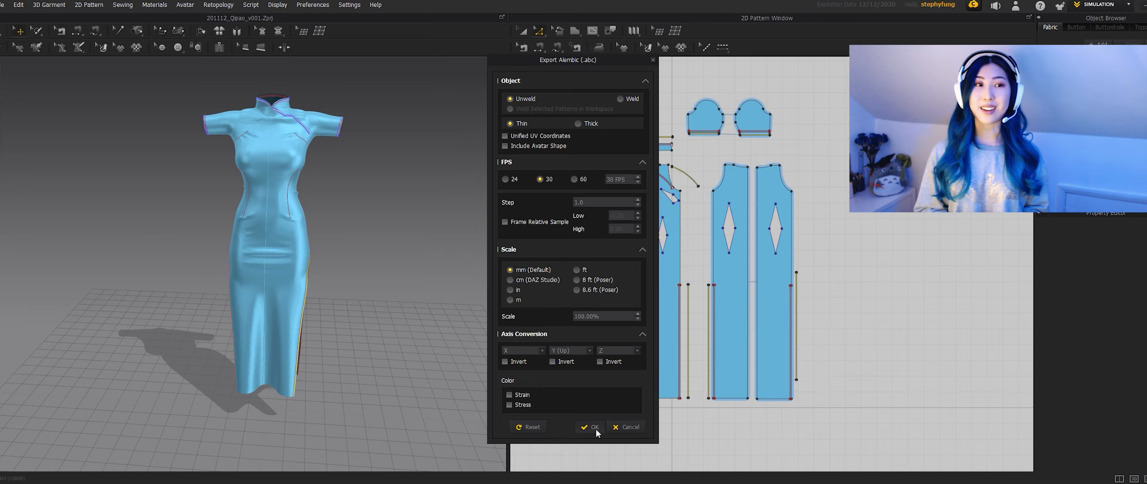
pyautogui.click(591, 427)
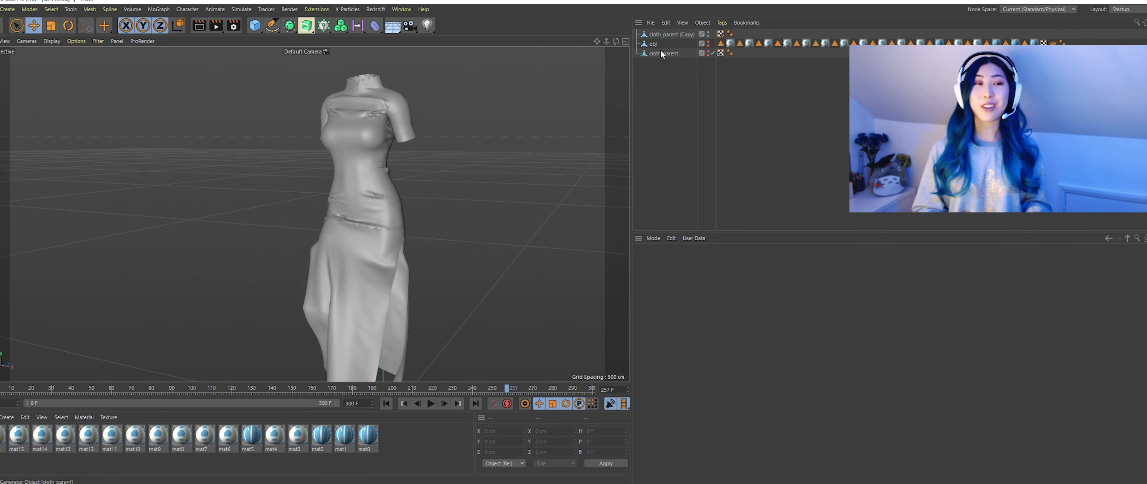
# Step: Apply the blue-and-yellow texture material to the imported cloth objects, then open the PNG in Photoshop
pyautogui.click(663, 53)
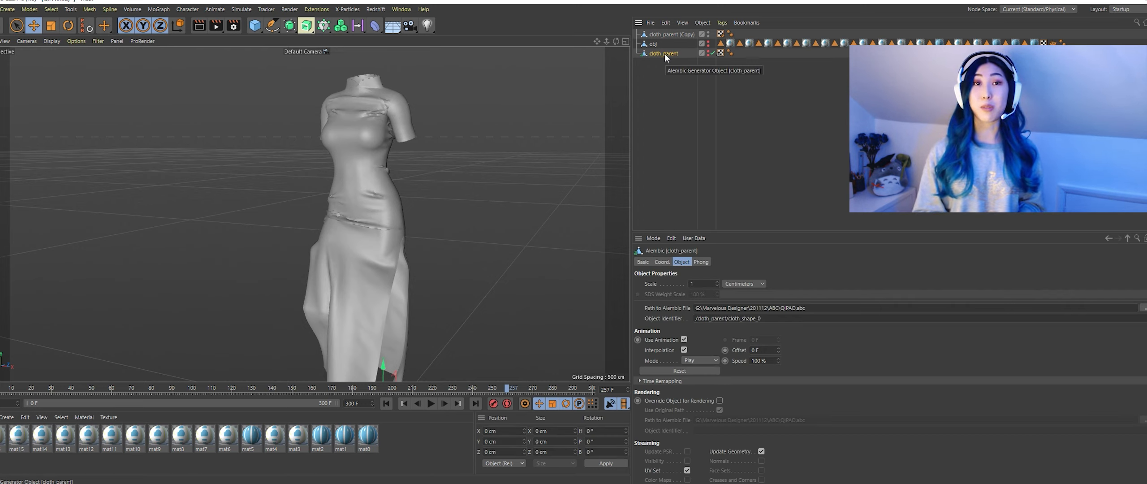
pyautogui.click(652, 44)
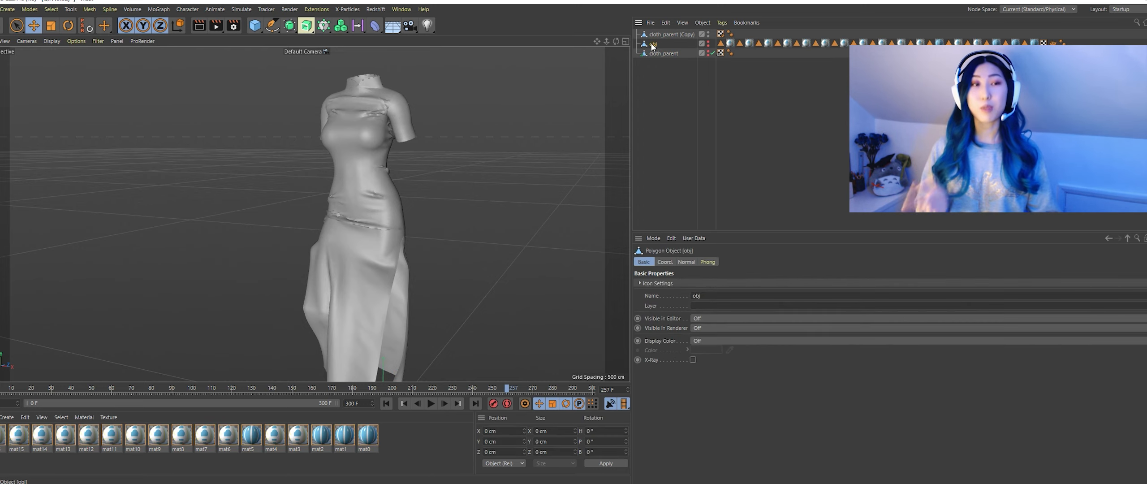
pyautogui.click(669, 35)
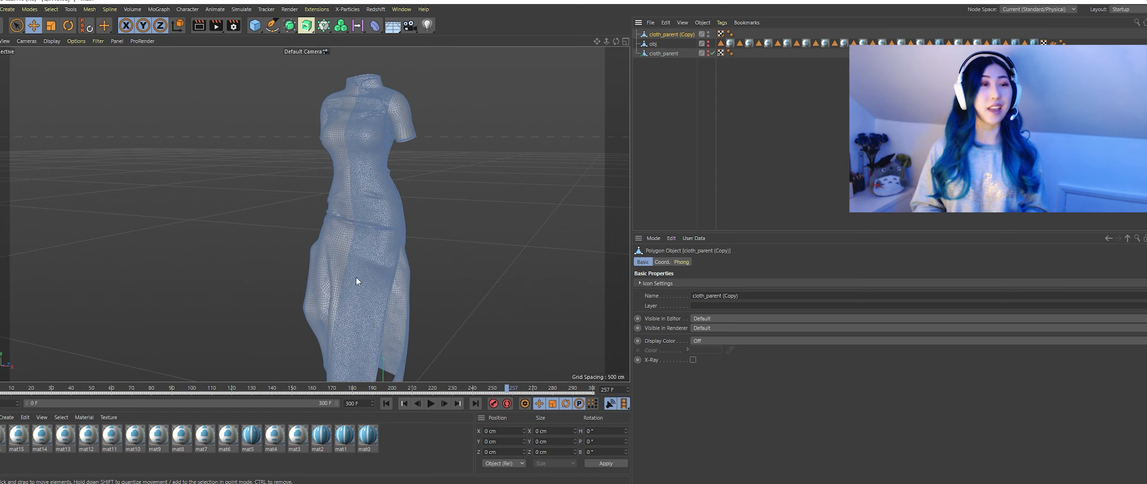
pyautogui.moveTo(504, 388); pyautogui.dragTo(78, 388)
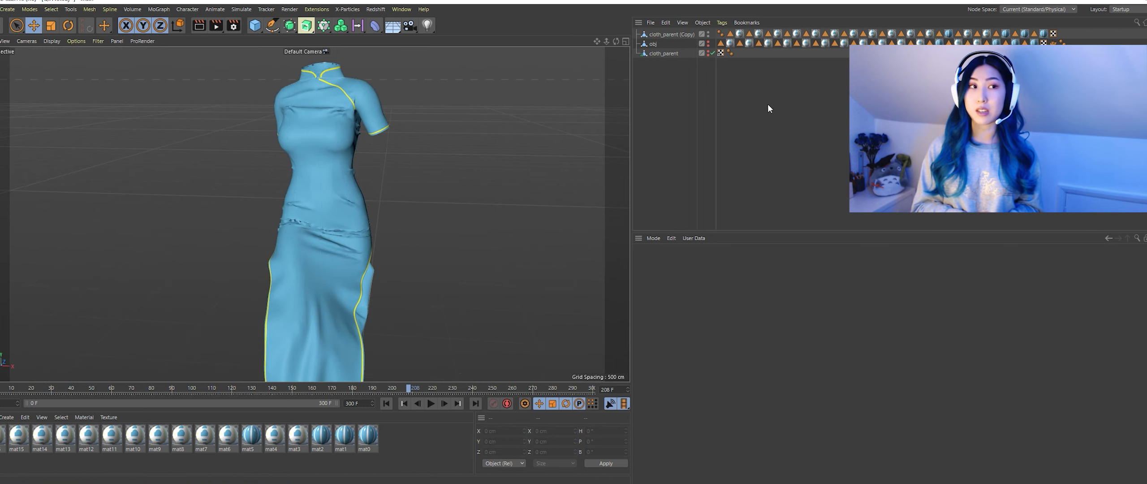
pyautogui.click(16, 26)
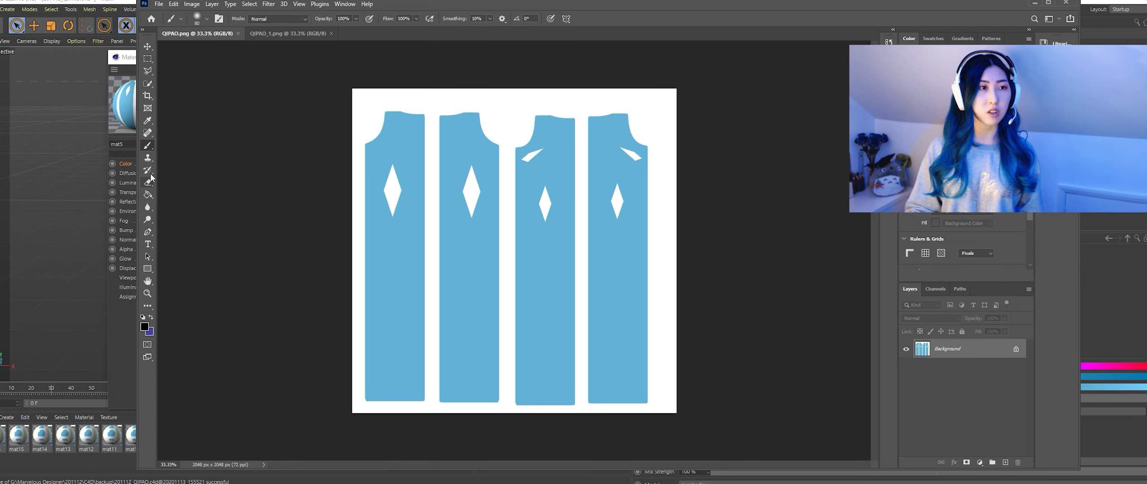
# Step: Draw a magenta test rectangle on the second pattern panel
pyautogui.click(144, 327)
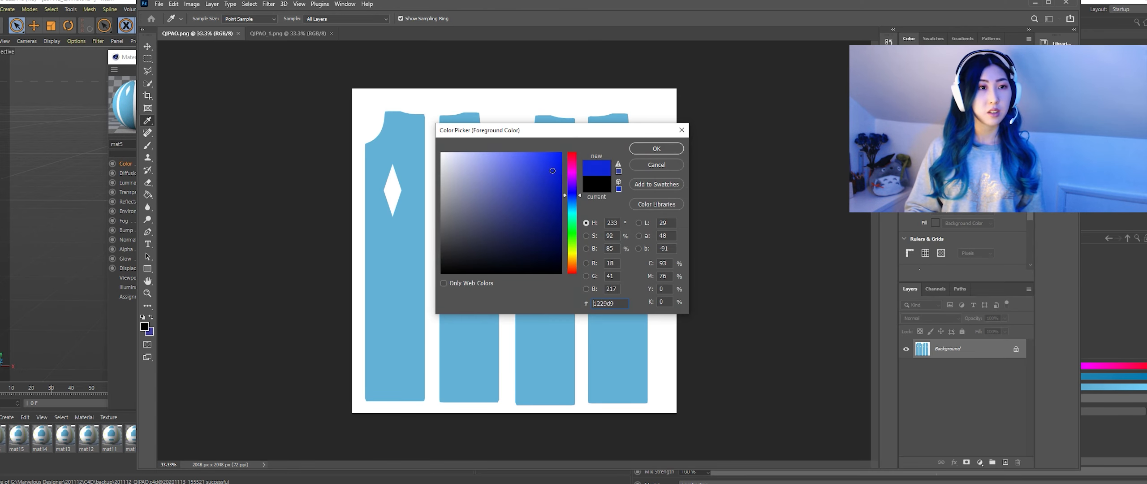
pyautogui.click(654, 148)
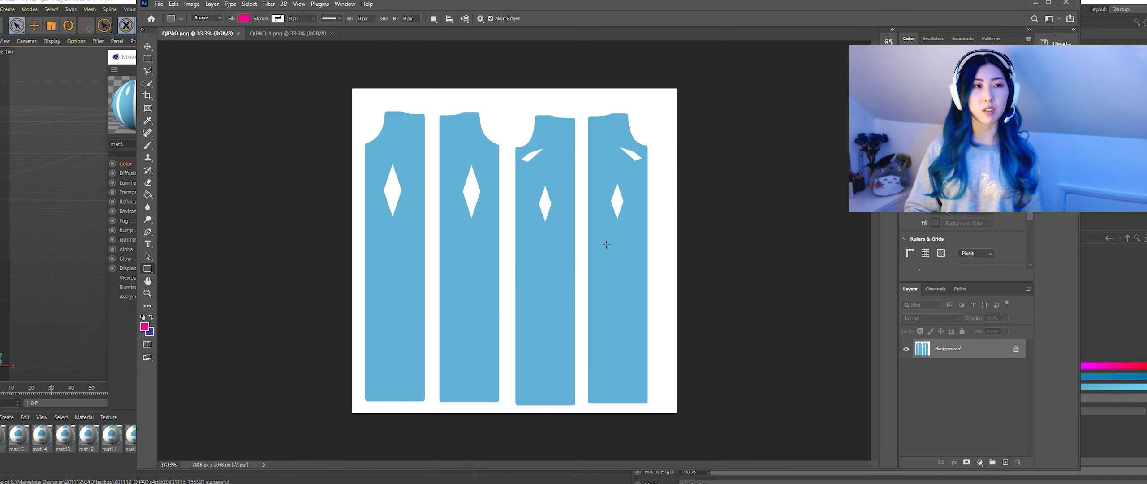
pyautogui.click(158, 4)
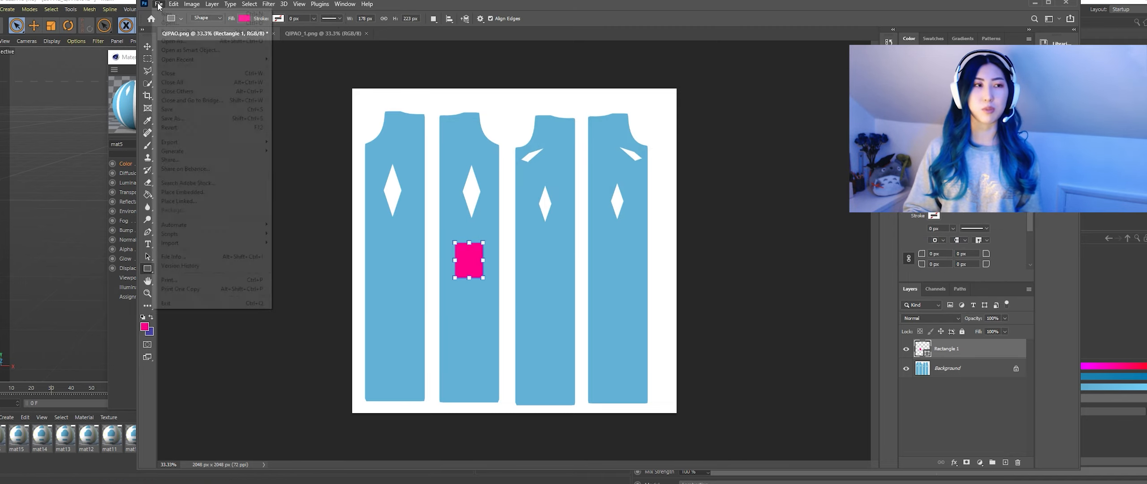
# Step: Save the edited texture copies into a new UV folder in the 201112 project
pyautogui.click(173, 118)
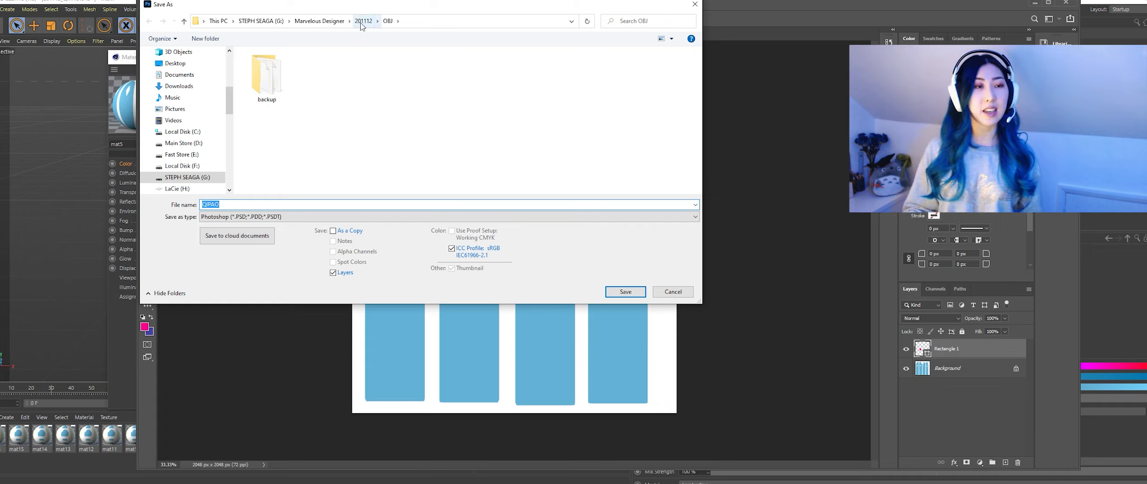
pyautogui.click(364, 21)
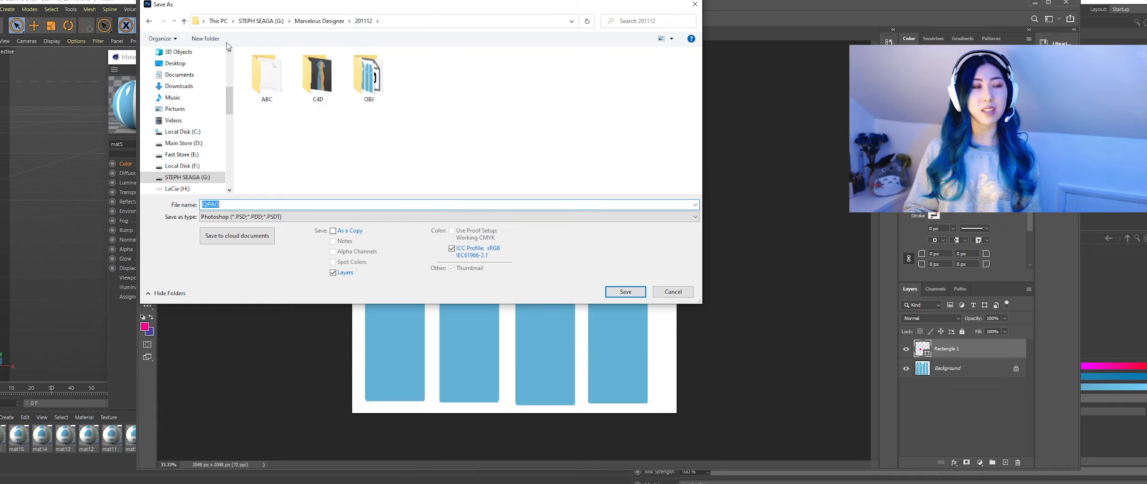
pyautogui.click(204, 38)
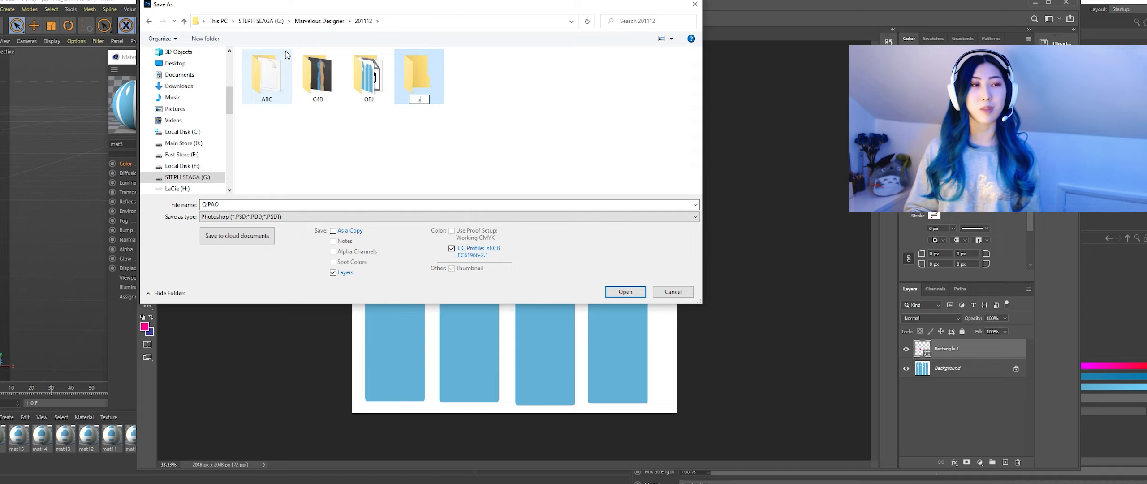
pyautogui.write('V')
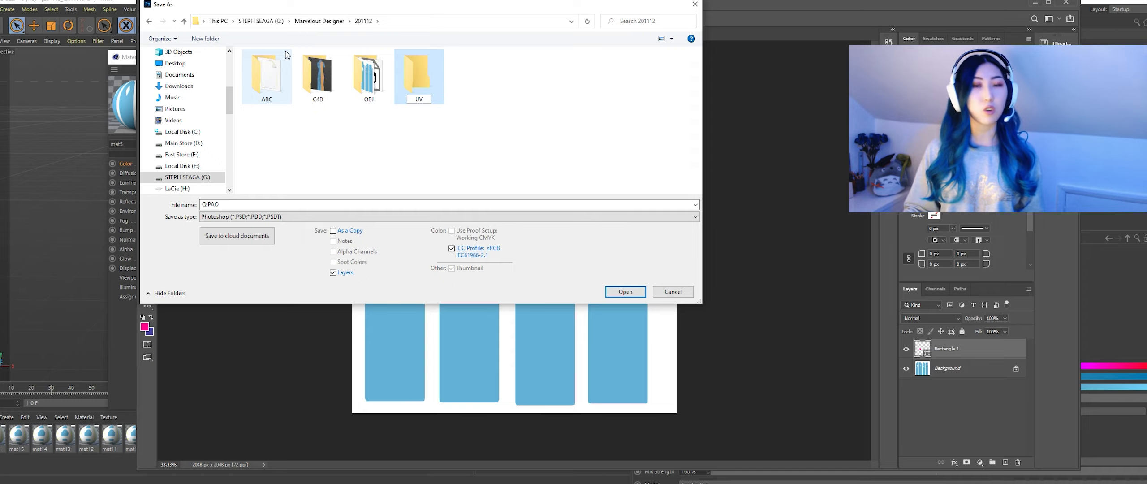
pyautogui.doubleClick(418, 73)
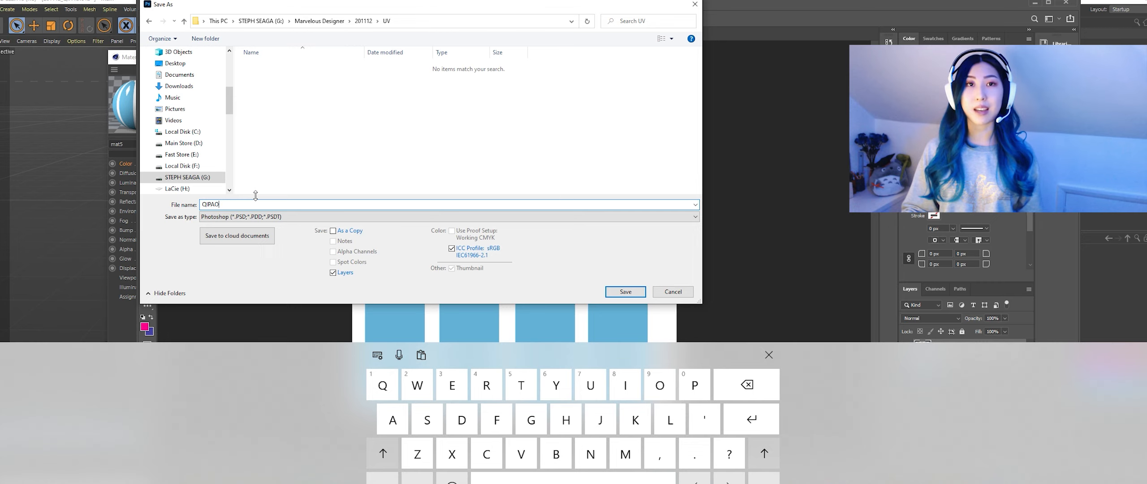
pyautogui.click(624, 292)
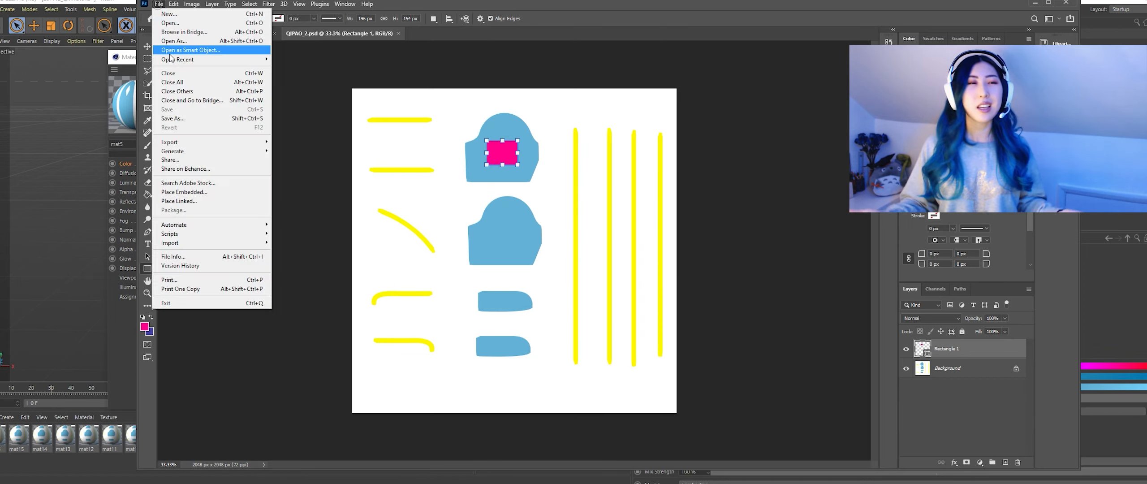
pyautogui.click(173, 118)
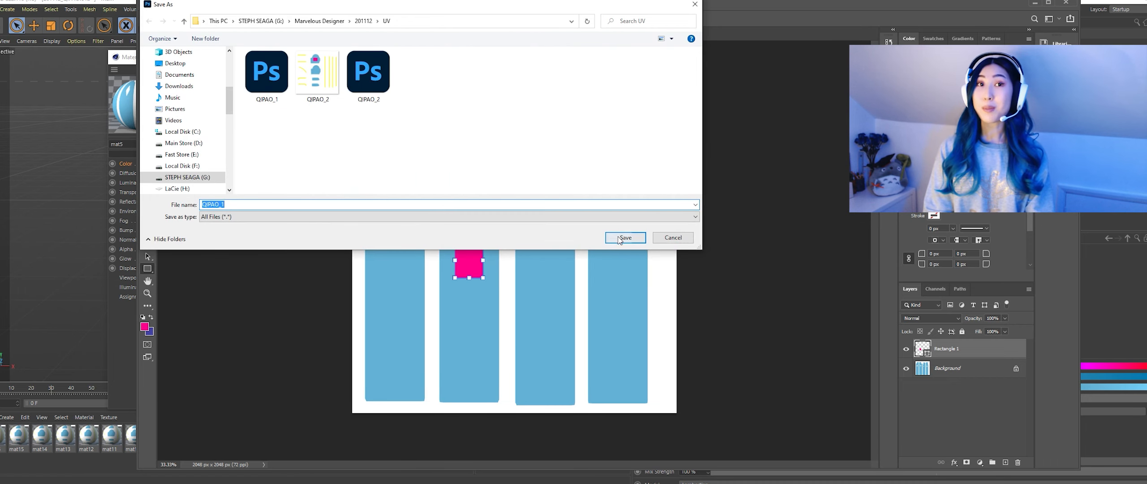
pyautogui.click(623, 237)
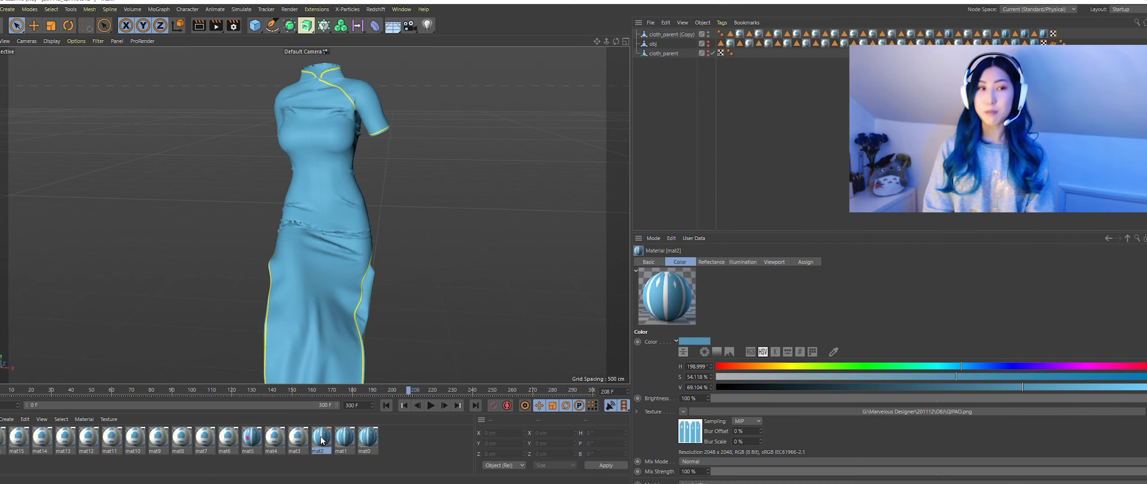
# Step: Open the mat2 material and load a different colour texture image
pyautogui.doubleClick(320, 436)
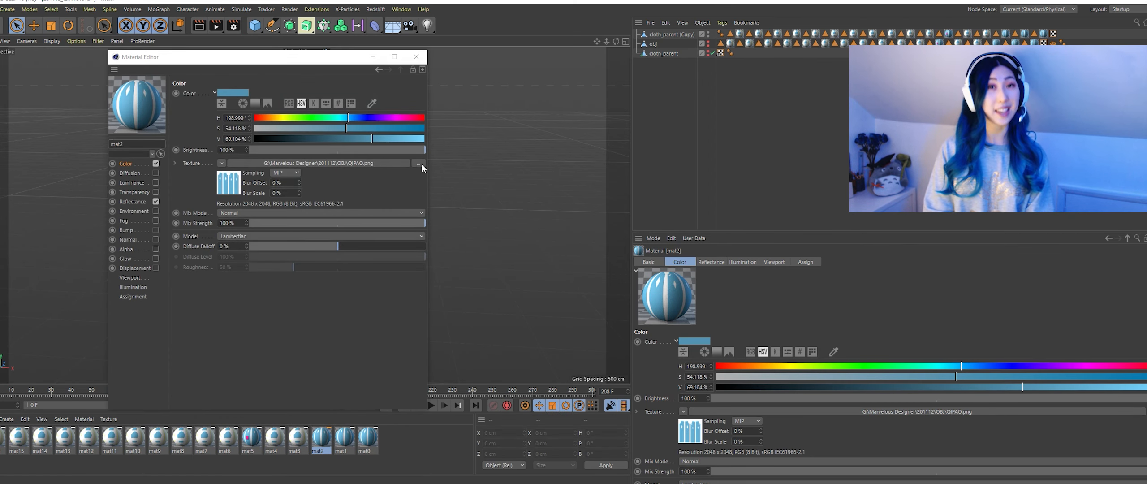
pyautogui.click(420, 163)
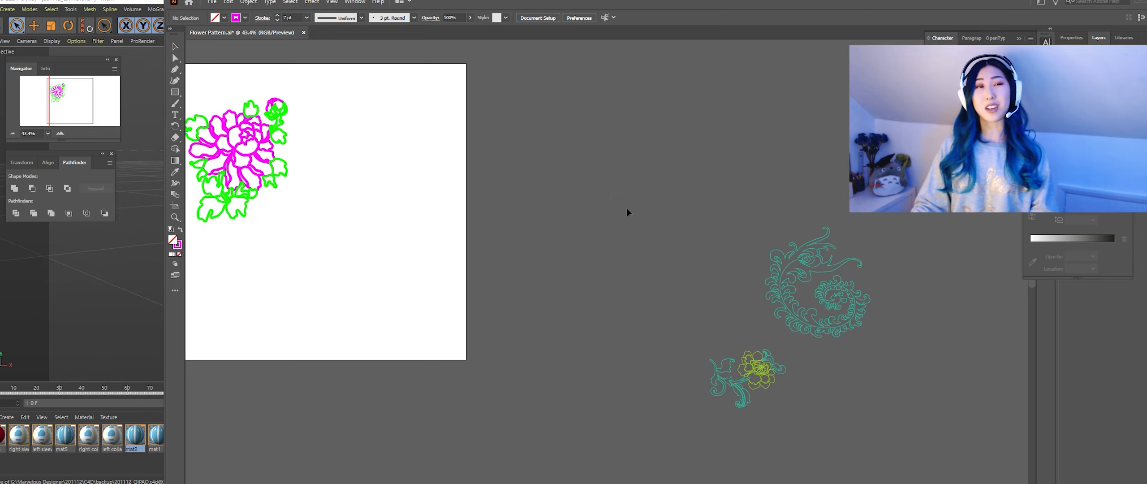
pyautogui.moveTo(804, 293); pyautogui.dragTo(405, 205)
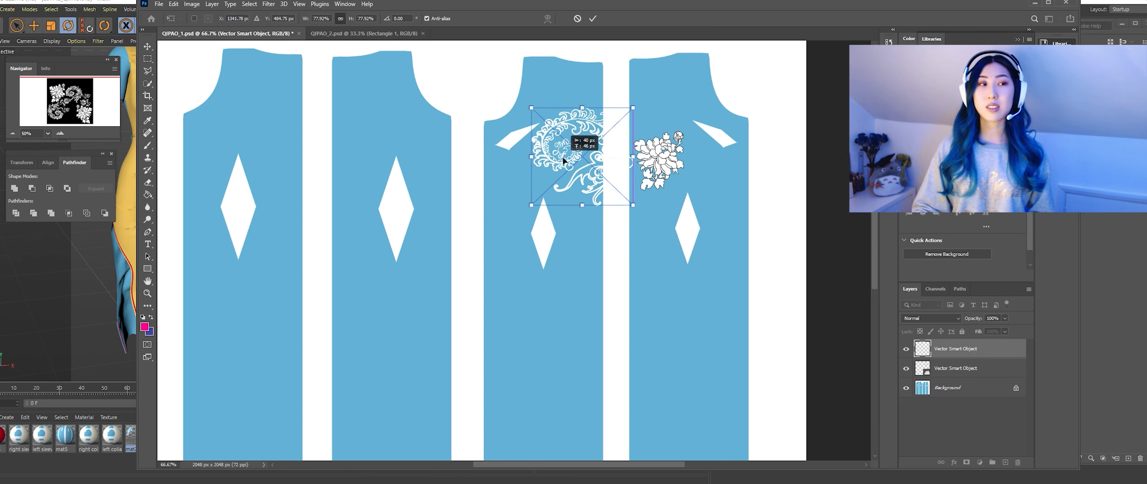
# Step: Move the swirl motif to the panel neckline and the small flower onto the skirt
pyautogui.moveTo(578, 157); pyautogui.dragTo(570, 110)
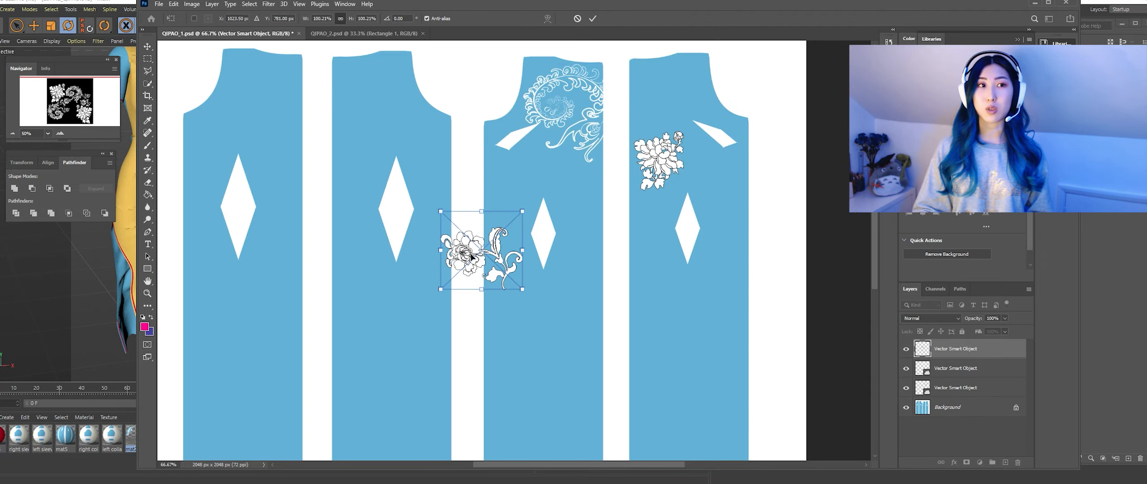
pyautogui.moveTo(480, 246); pyautogui.dragTo(632, 175)
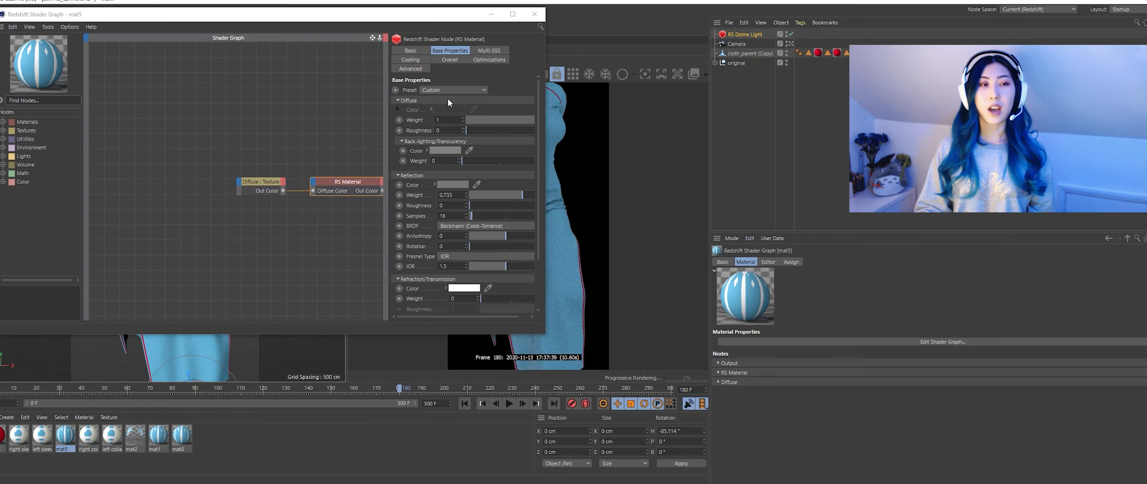
# Step: Close the Redshift Shader Graph to view the floral-textured qipao render
pyautogui.click(261, 182)
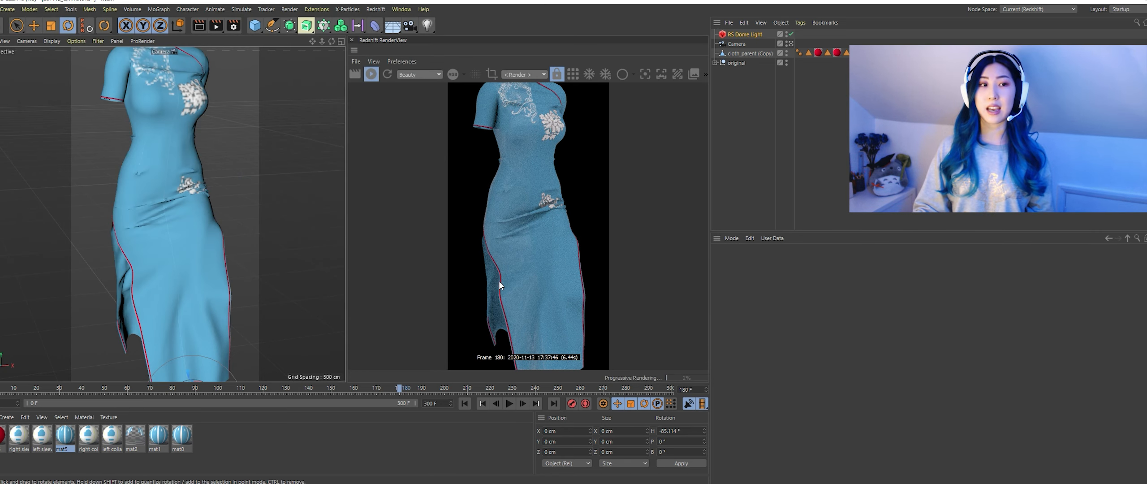
pyautogui.moveTo(274, 179)
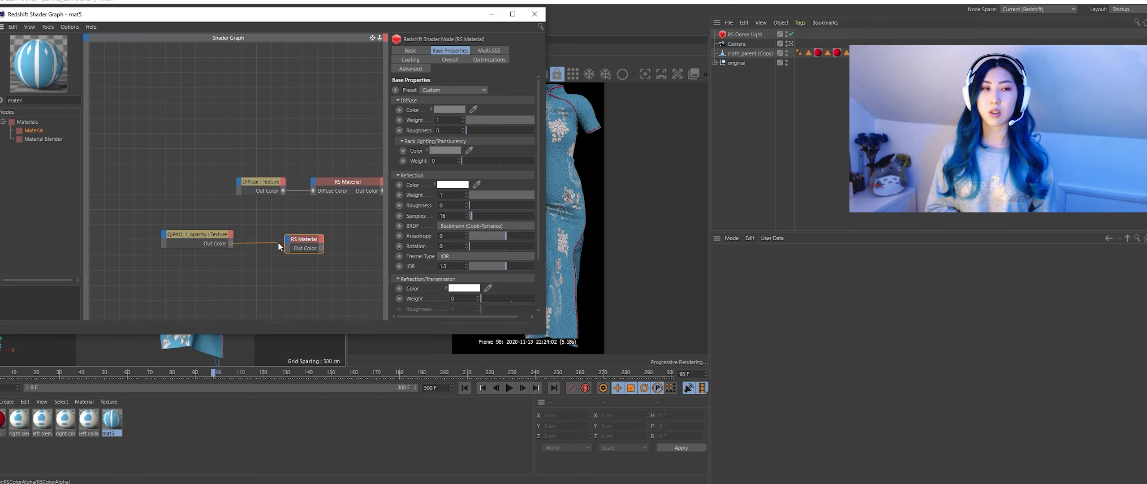
# Step: Wire the opacity texture into the second RS Material and select the Material Blender node
pyautogui.moveTo(303, 238); pyautogui.dragTo(247, 234)
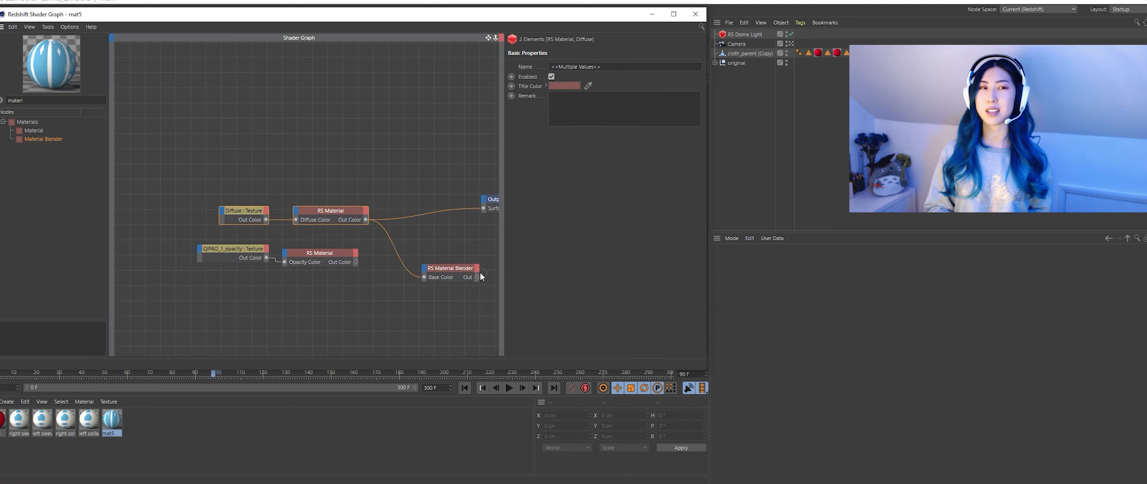
pyautogui.click(222, 277)
pyautogui.write('col')
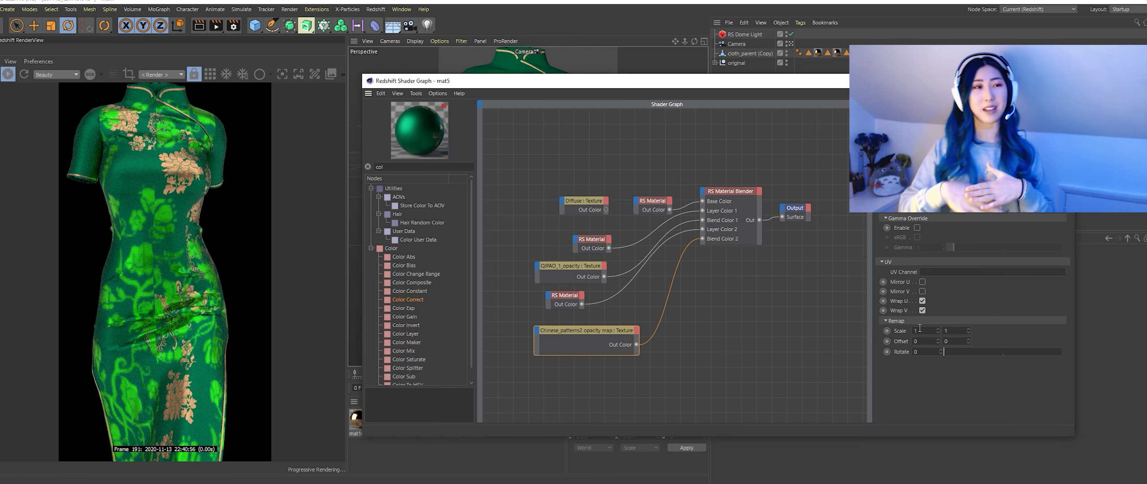
# Step: Set the texture UV Scale to 5 and pick an emerald green for the blender layer
pyautogui.write('5')
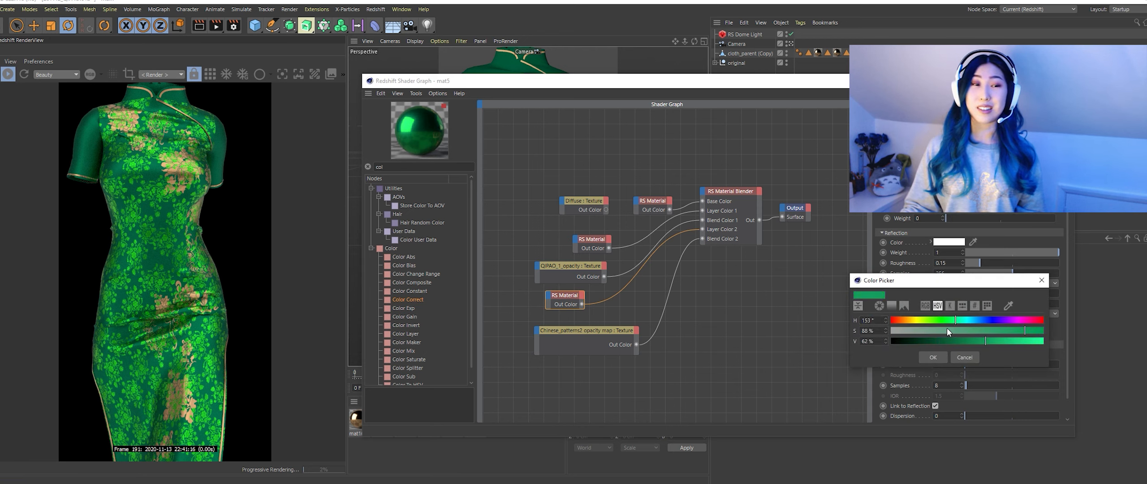
pyautogui.click(932, 357)
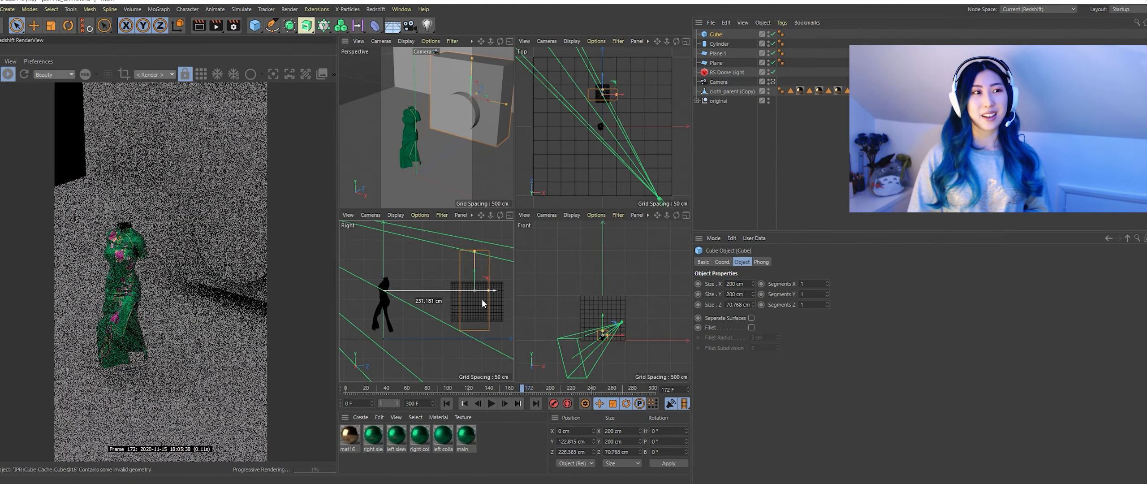
# Step: Move the Boole cube wall behind the figure and position the cylinder-cut arch around her
pyautogui.moveTo(477, 292); pyautogui.dragTo(476, 241)
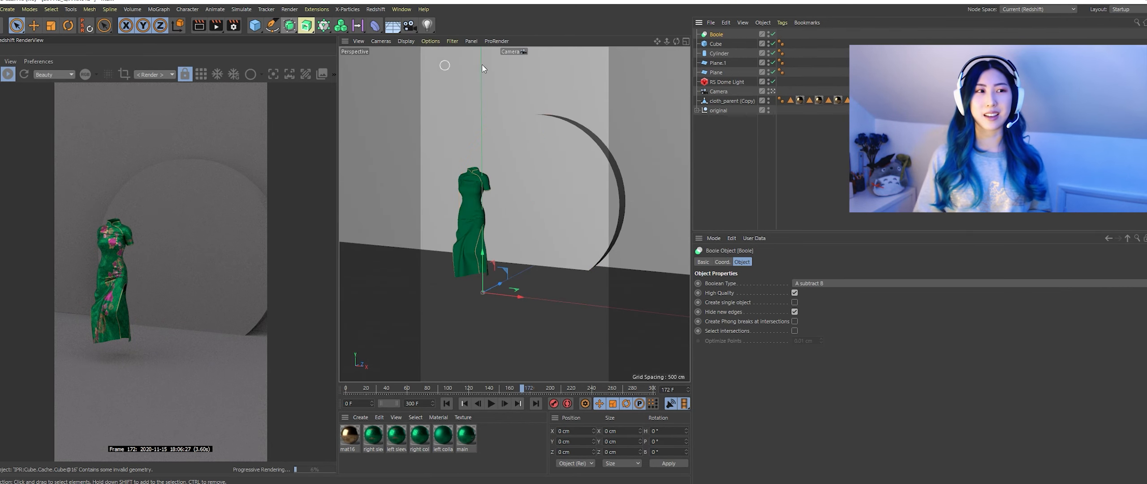
pyautogui.click(716, 43)
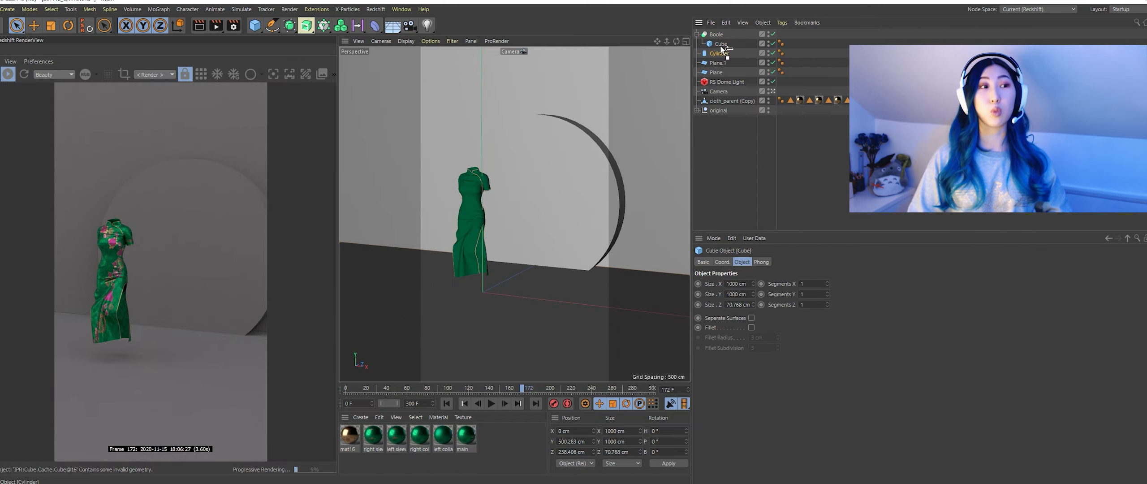
pyautogui.click(718, 91)
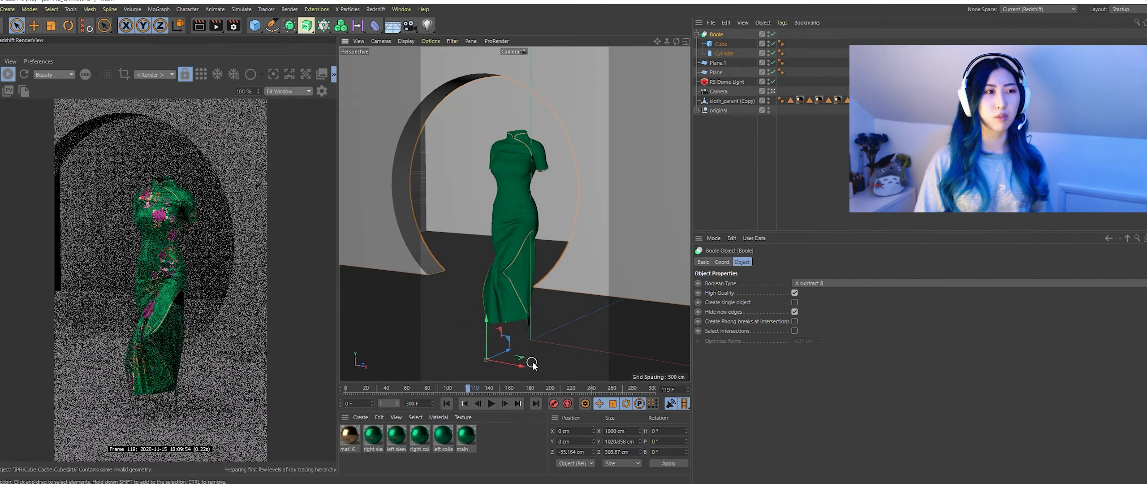
pyautogui.moveTo(533, 363); pyautogui.dragTo(574, 369)
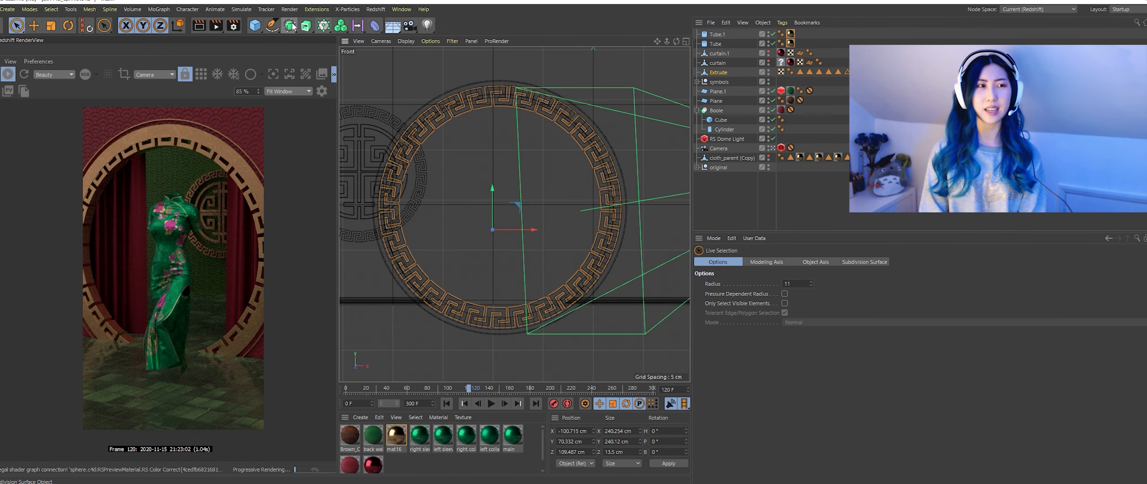
# Step: Give the curtains material a blue Sub-Surface Transmittance Color
pyautogui.click(719, 43)
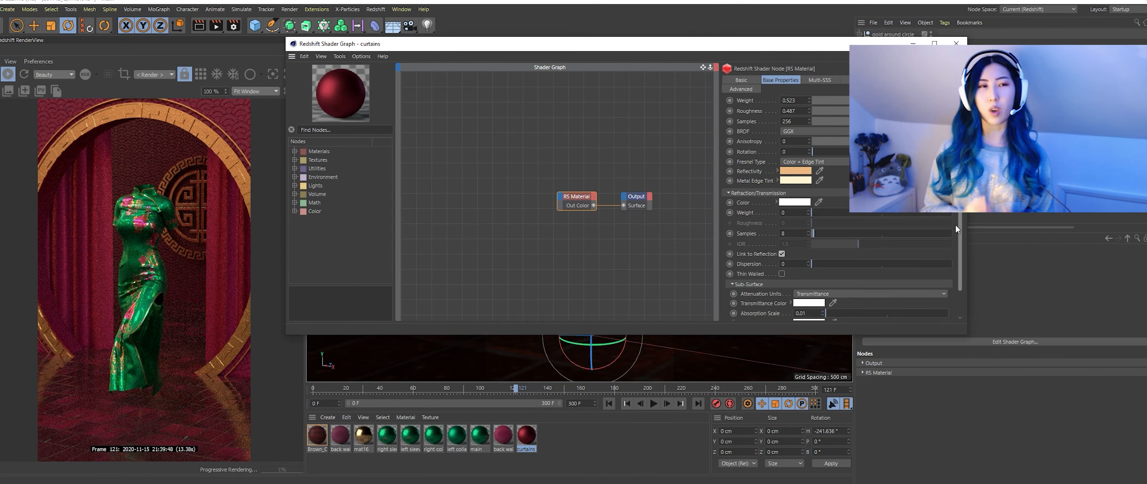
pyautogui.scroll(-3)
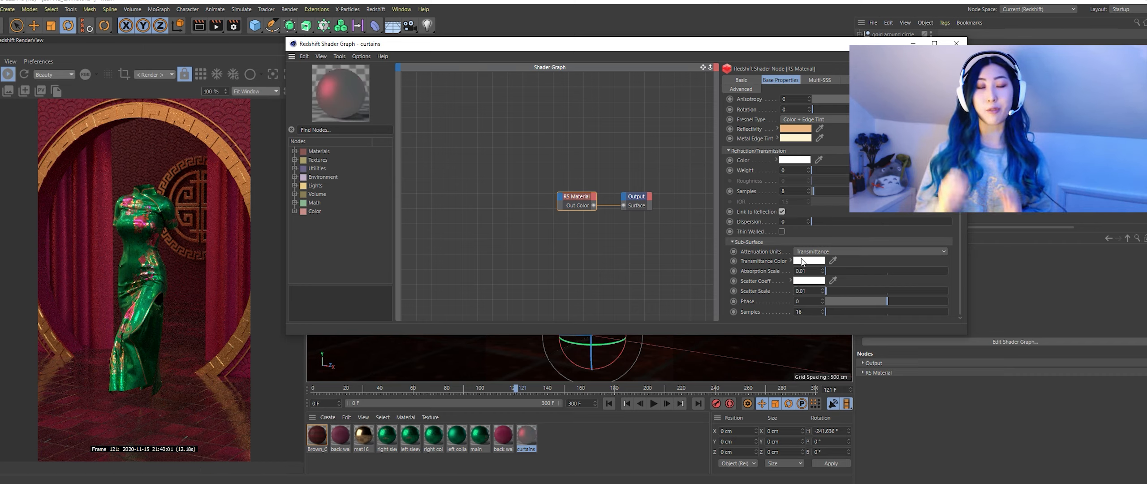
pyautogui.click(807, 260)
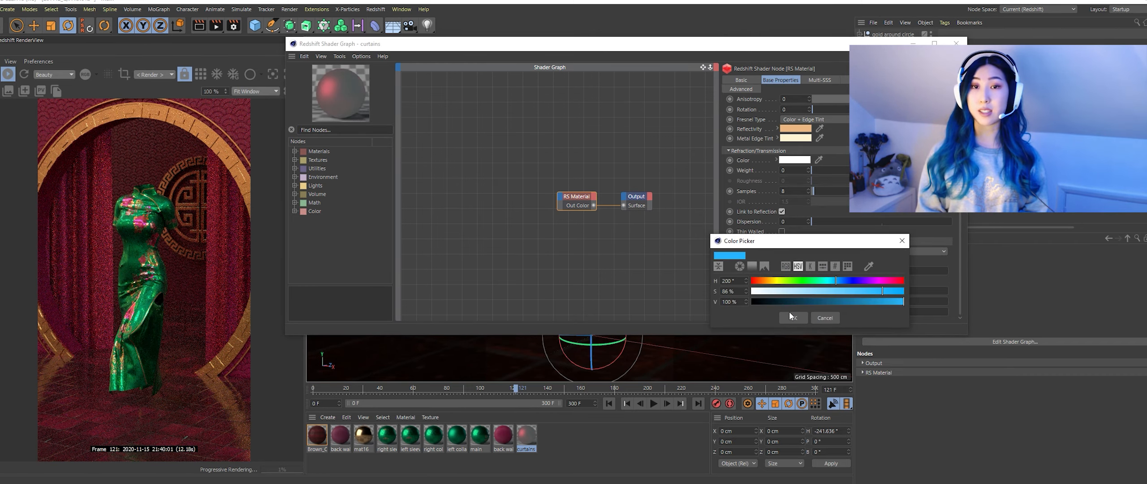
pyautogui.click(792, 317)
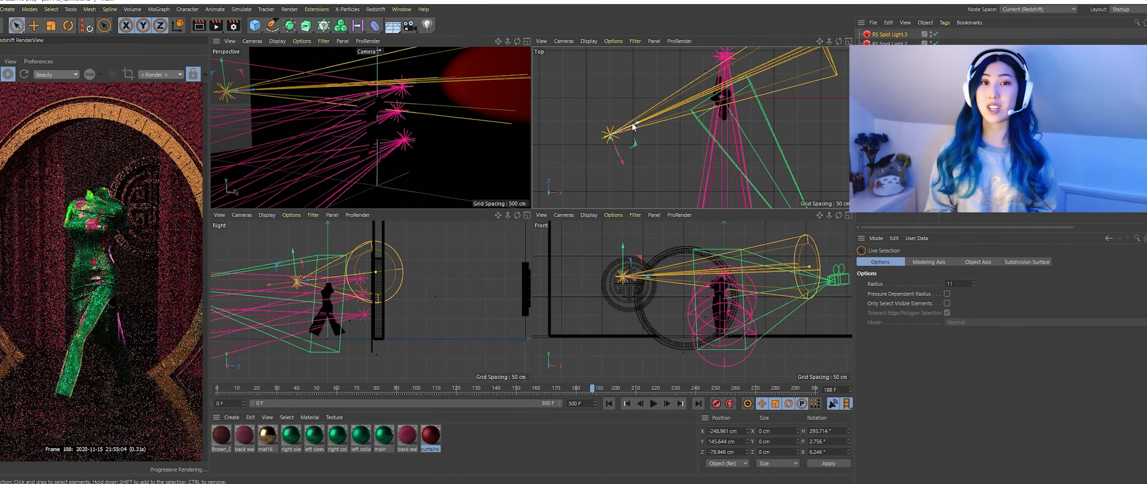
# Step: Move a spot light farther out to the left and show the PostFX panel
pyautogui.moveTo(640, 131); pyautogui.dragTo(537, 161)
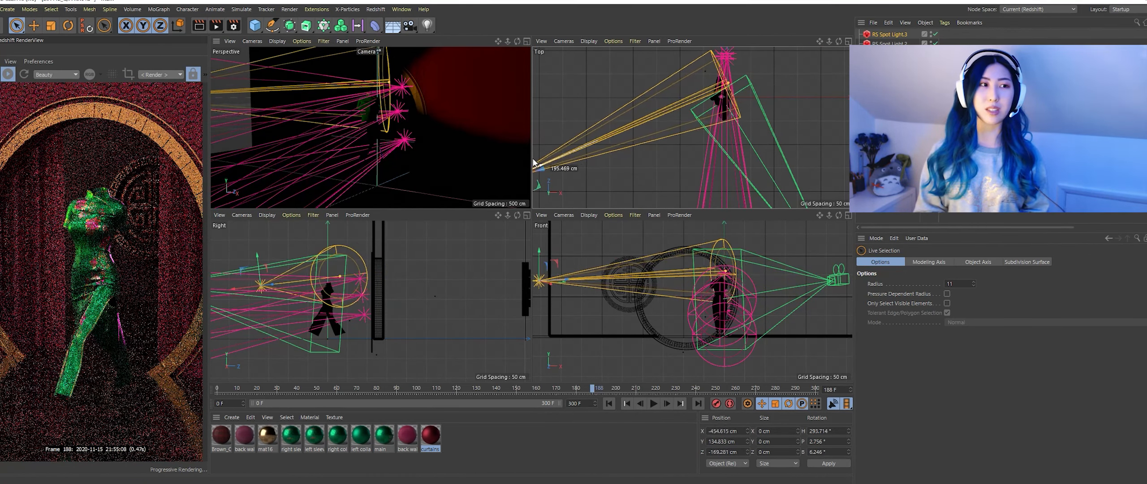
pyautogui.click(891, 34)
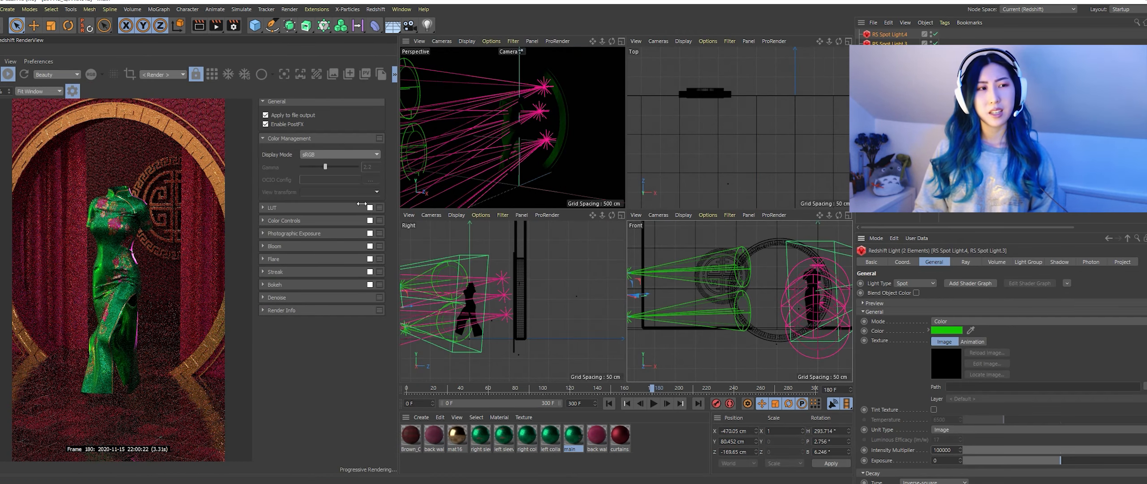
# Step: Enable Color Controls and raise the render's Exposure
pyautogui.click(263, 220)
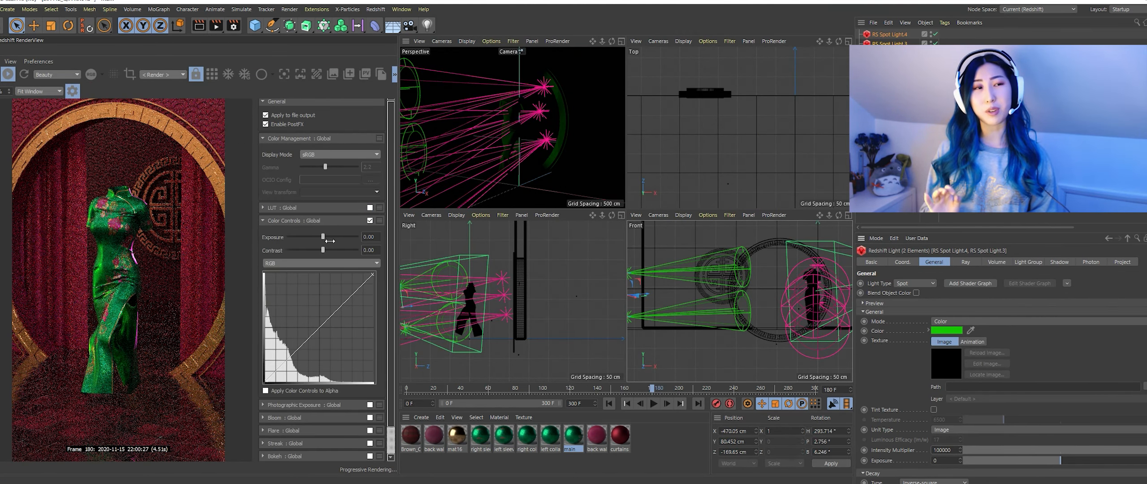
pyautogui.moveTo(323, 236); pyautogui.dragTo(348, 236)
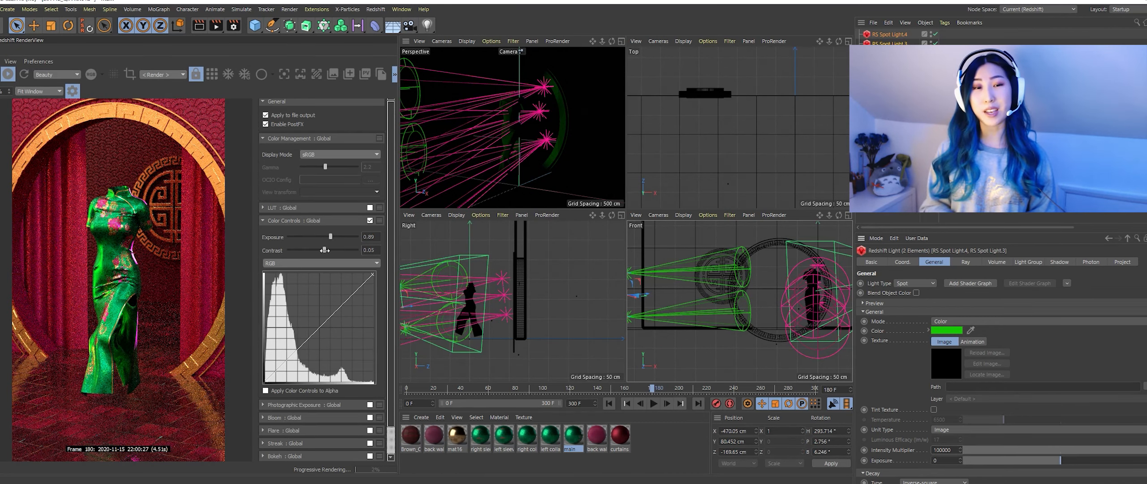
pyautogui.moveTo(325, 249); pyautogui.dragTo(323, 249)
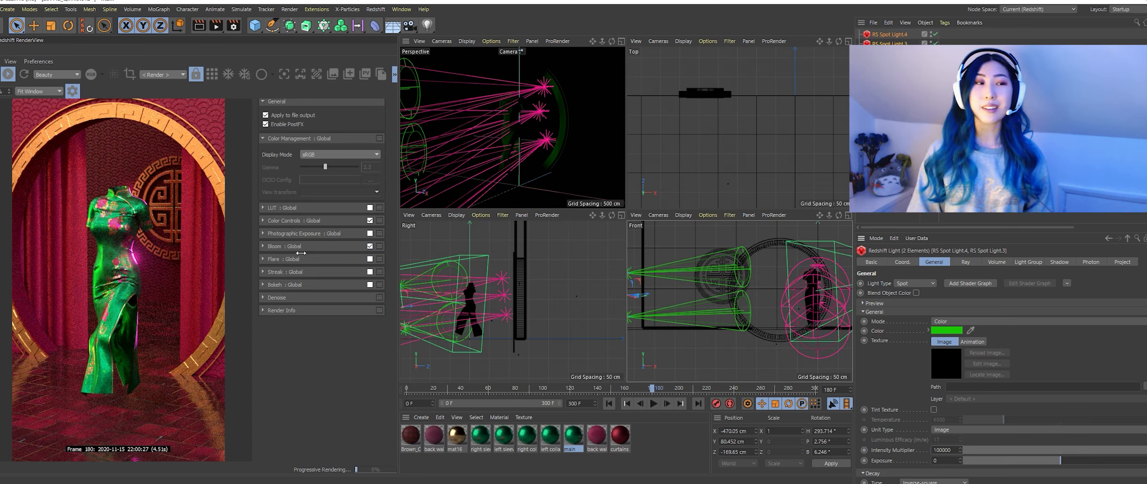
# Step: Enable Bloom, soften its spread, fine-tune Intensity, and set a soft pink Bloom Tint
pyautogui.click(264, 247)
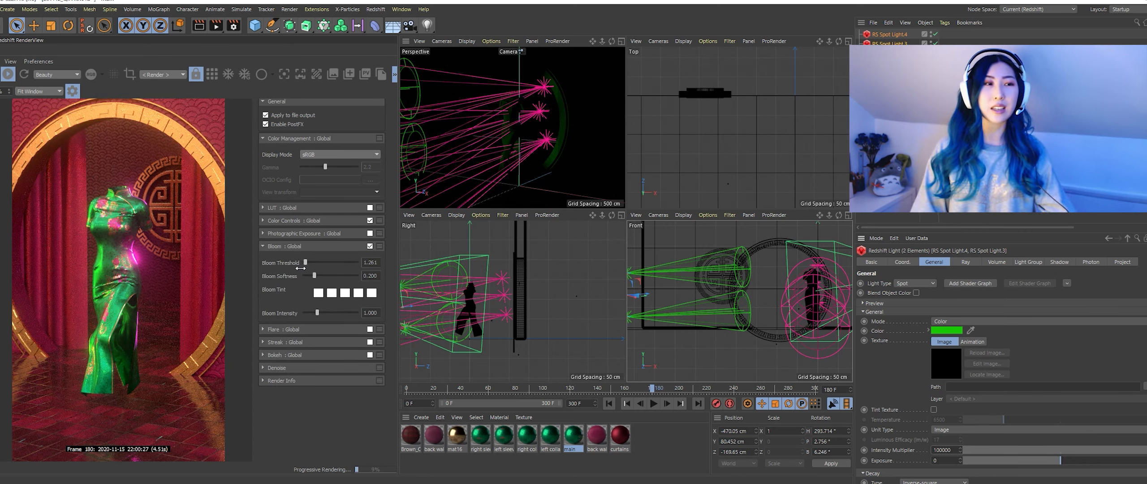
pyautogui.moveTo(315, 276); pyautogui.dragTo(296, 276)
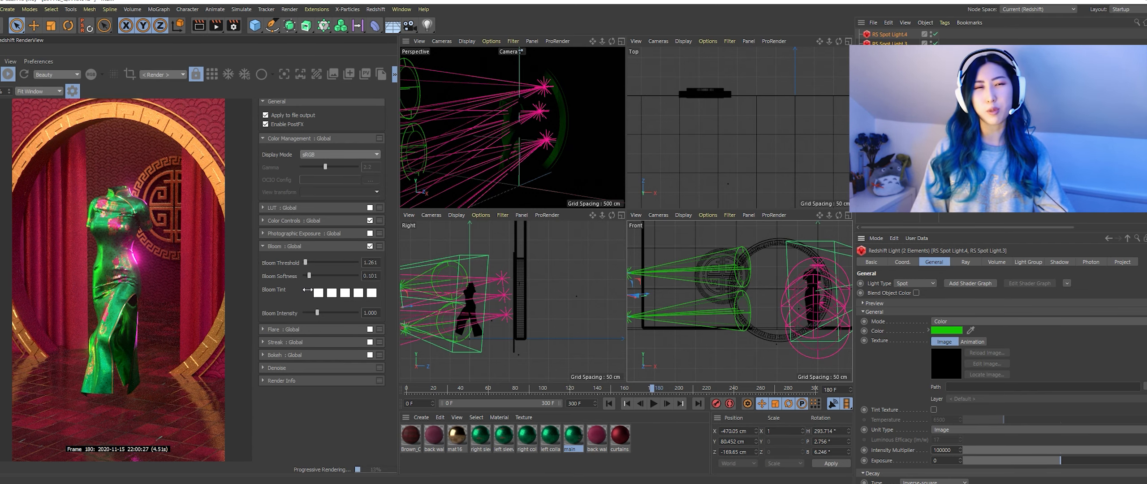
pyautogui.moveTo(316, 313); pyautogui.dragTo(319, 312)
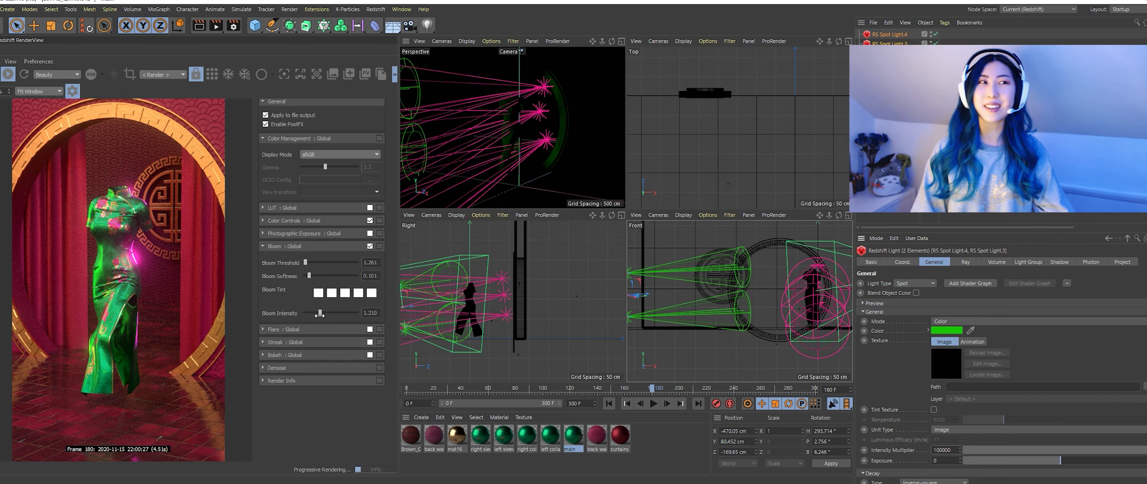
pyautogui.moveTo(319, 313); pyautogui.dragTo(313, 313)
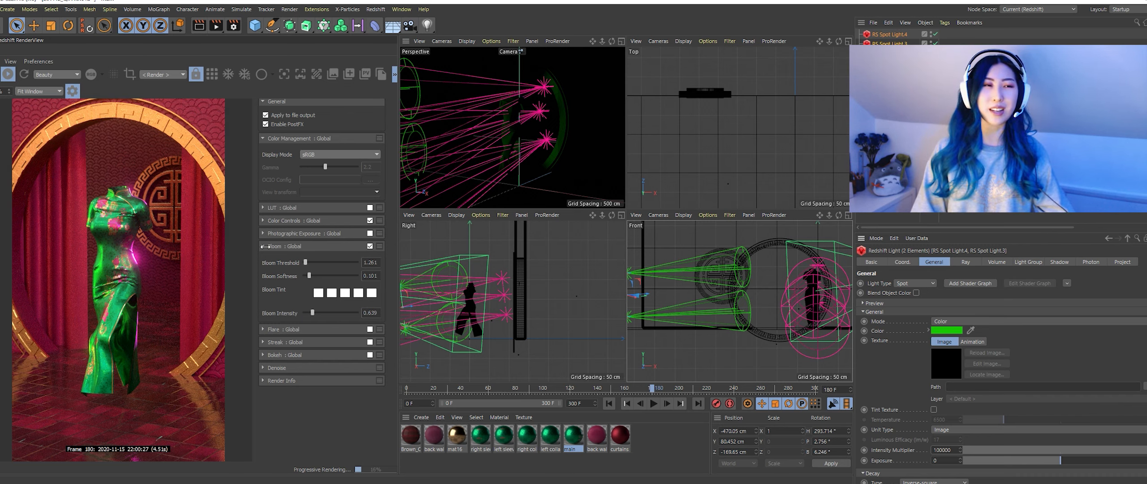
pyautogui.click(318, 292)
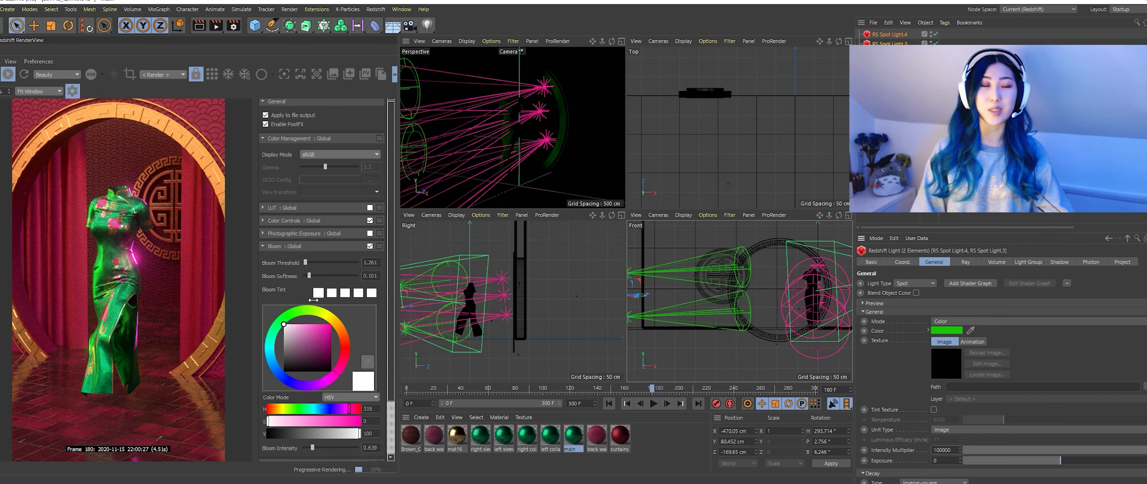
pyautogui.click(329, 310)
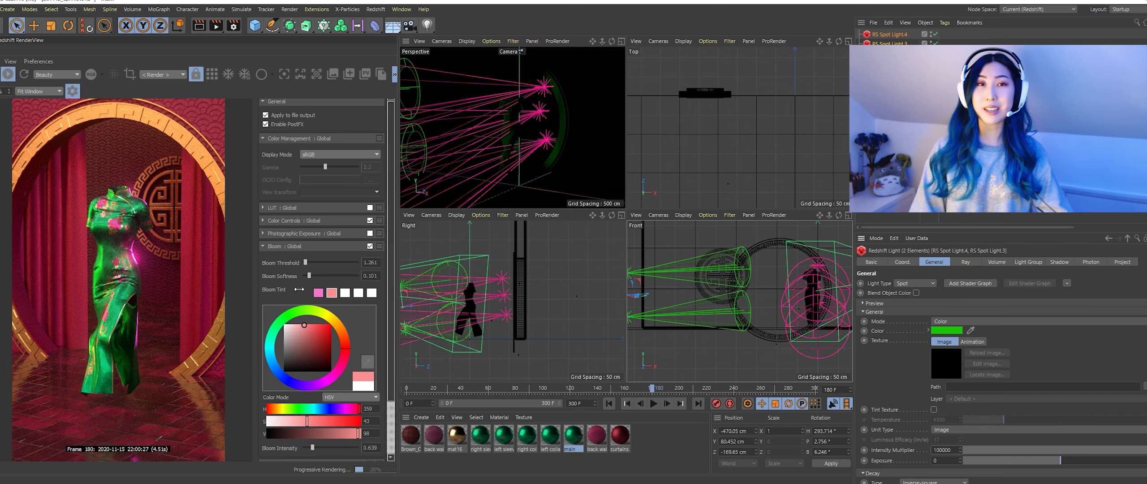